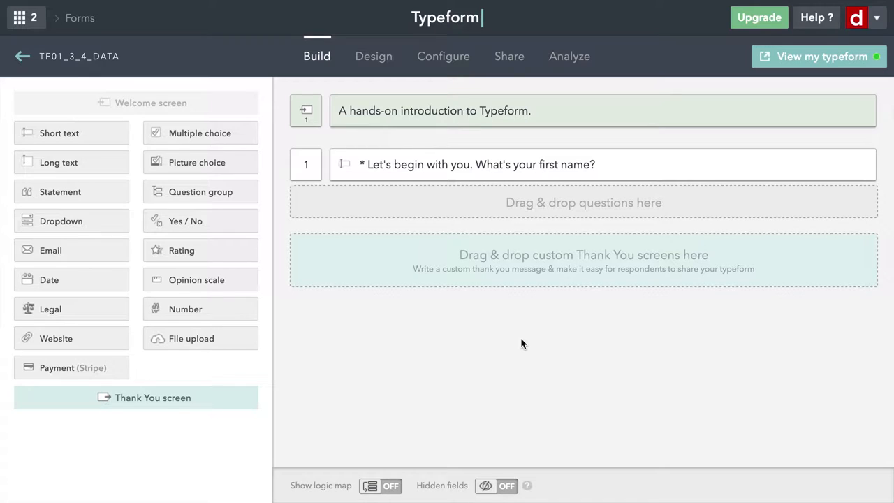
mouse_move(546, 118)
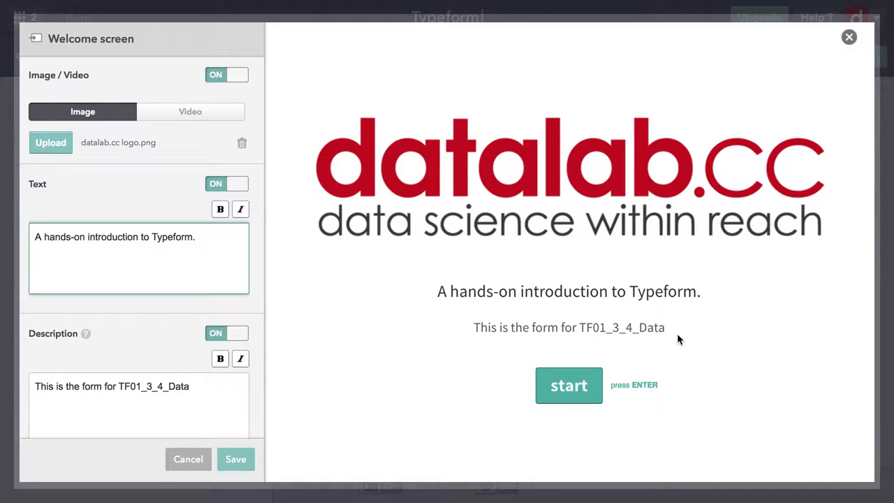
mouse_move(839, 80)
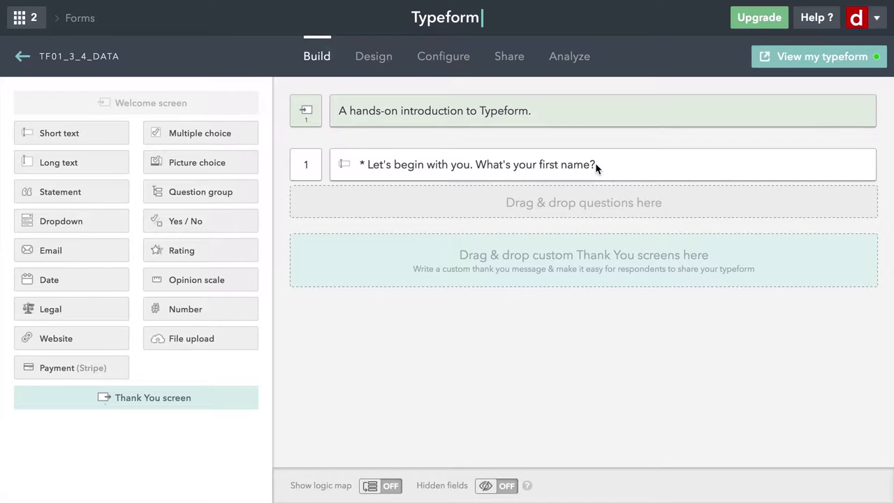
mouse_move(495, 205)
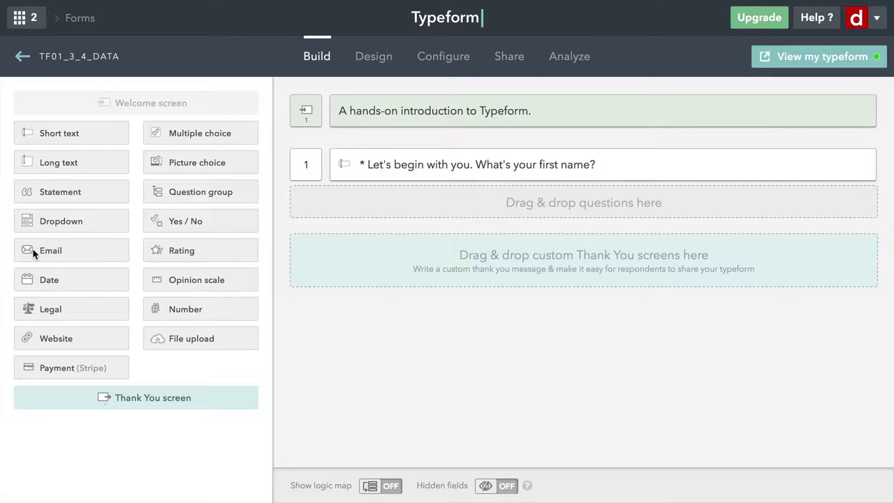
Add an Email question after question 1: 'Thanks, [first-name answer]. And what's the best email address for you?'
drag(51, 250, 361, 204)
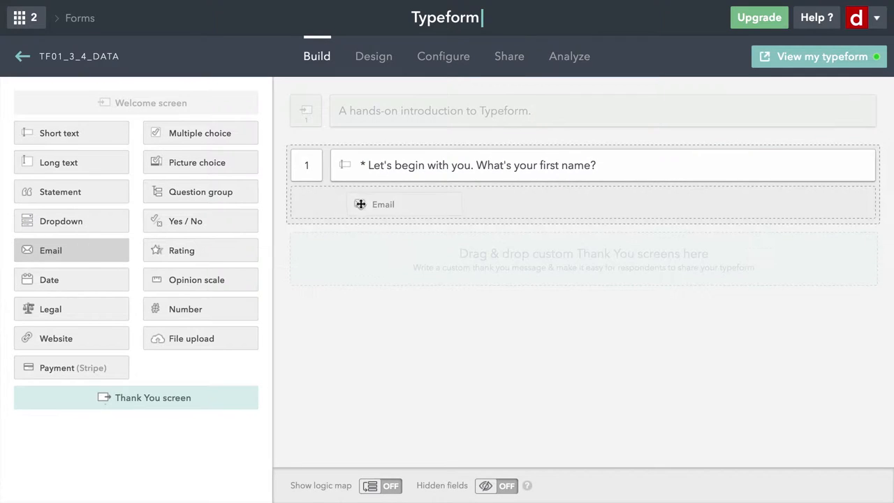
click(374, 204)
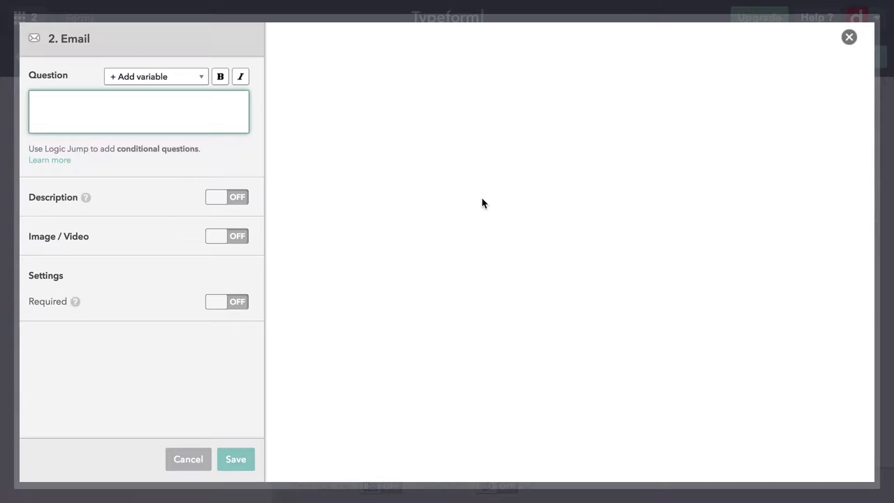
click(138, 111)
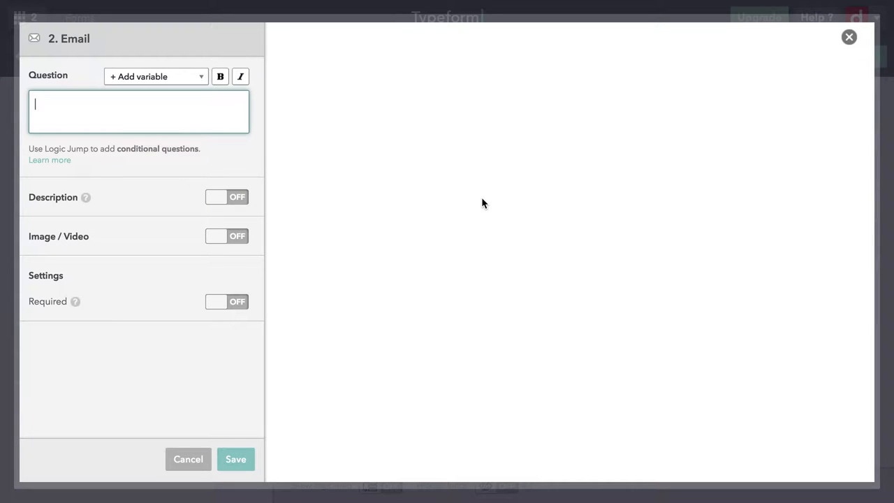
mouse_move(186, 112)
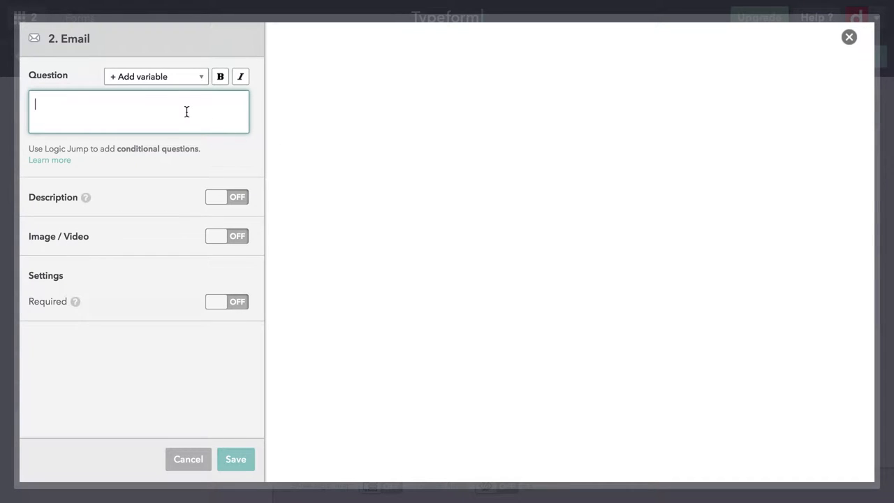
mouse_move(171, 108)
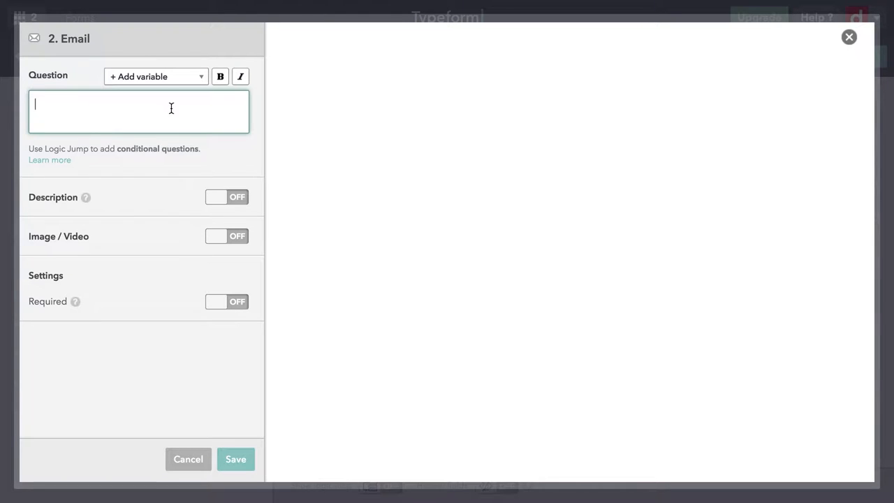
text(Thanks, {name}. And what's the best email address for you?)
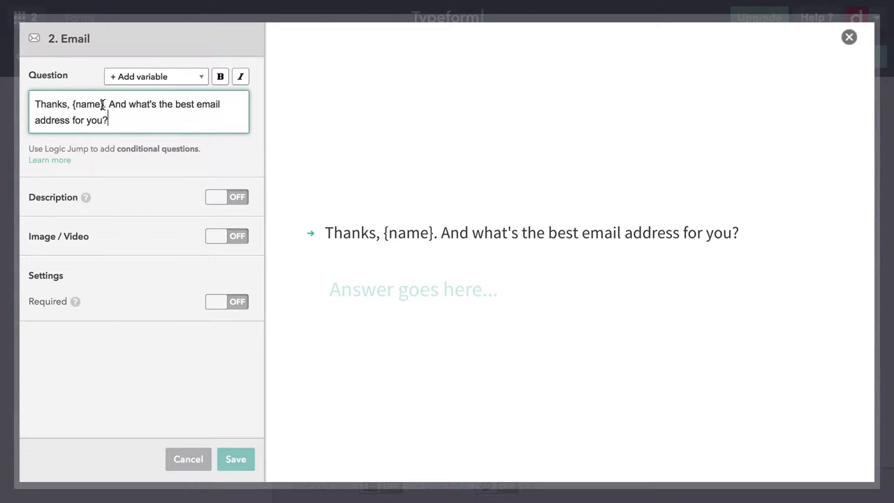
key(BackSpace)
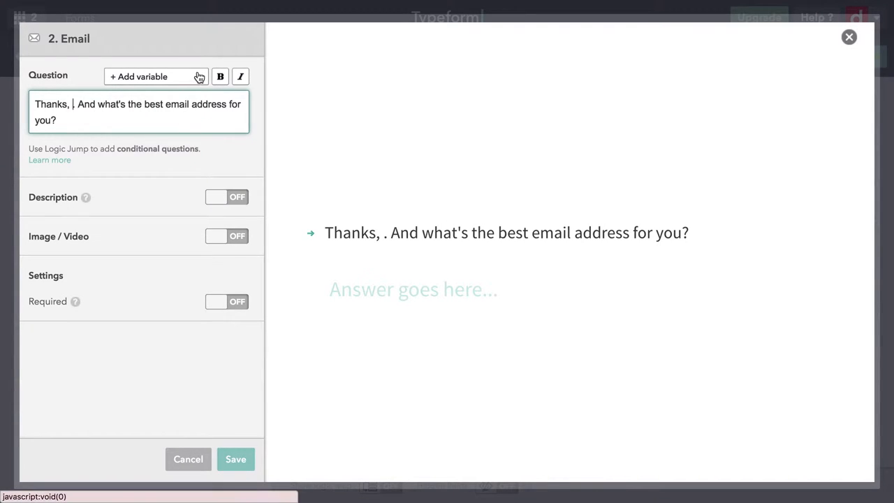
click(155, 76)
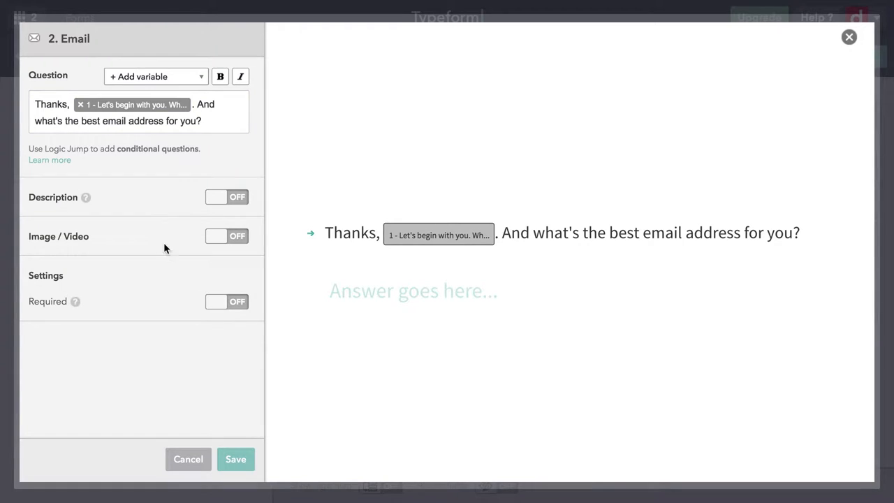
mouse_move(214, 334)
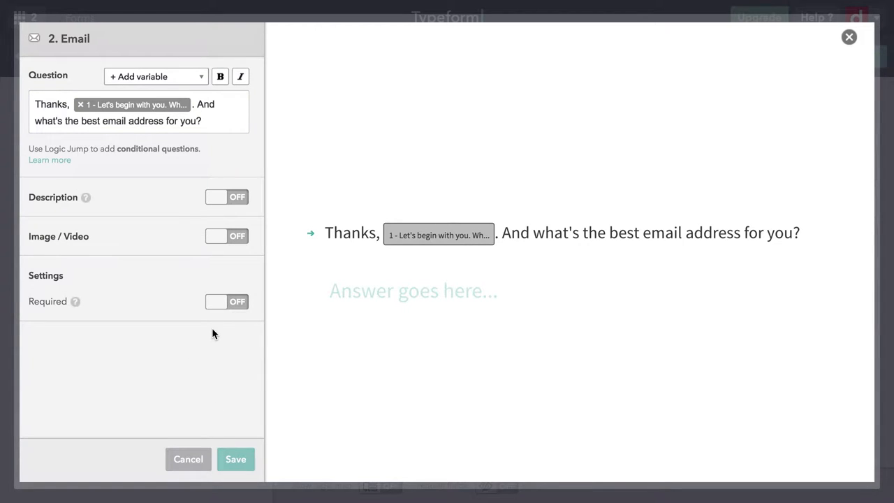
Make the email question required and save it
click(226, 302)
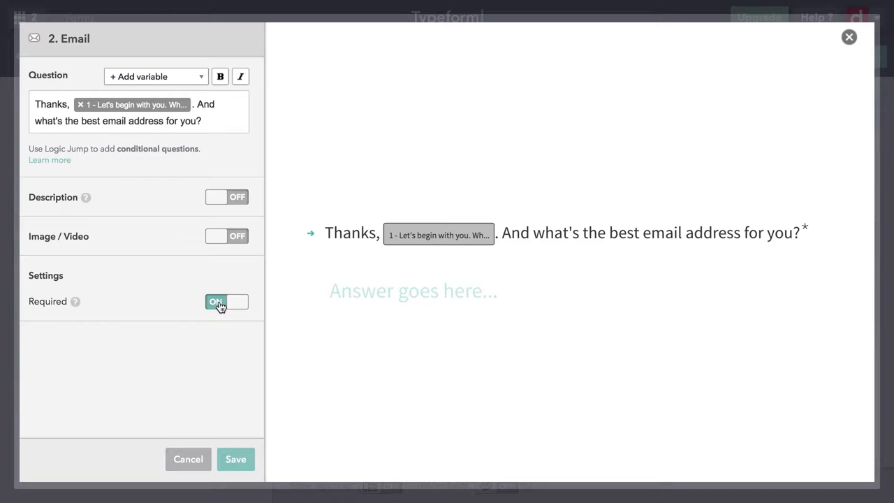
click(235, 460)
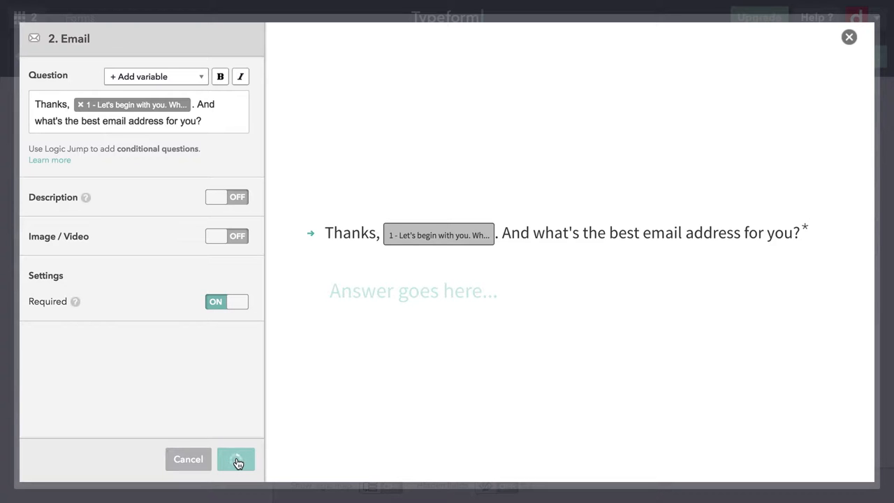
click(236, 460)
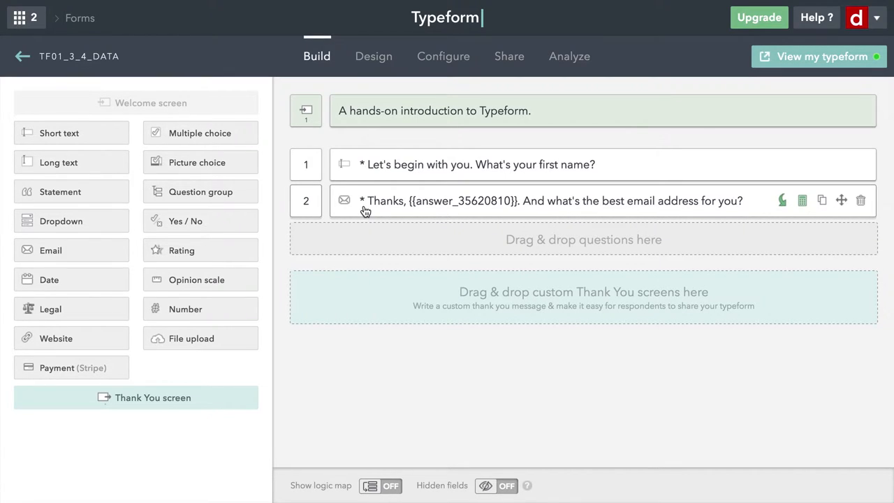
mouse_move(350, 296)
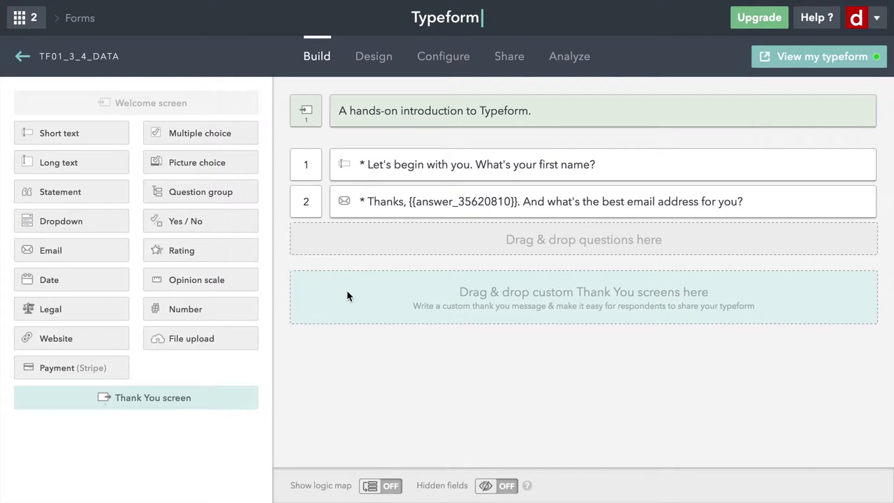
mouse_move(130, 336)
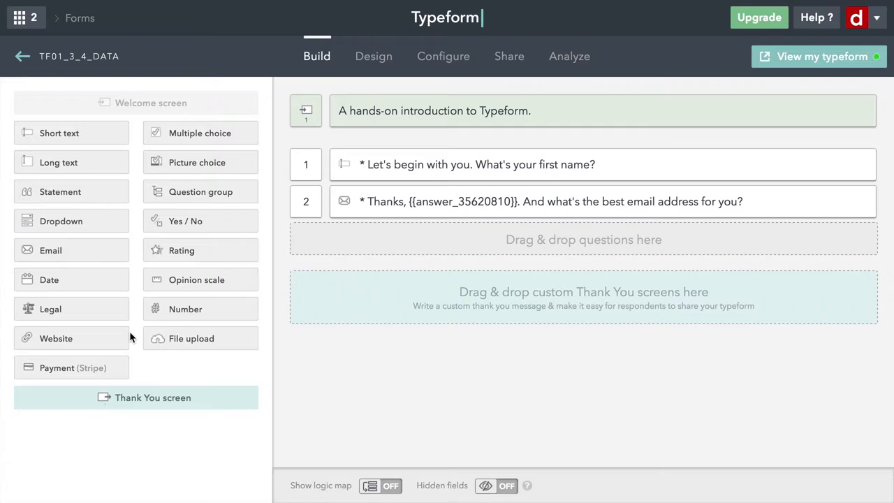
mouse_move(30, 339)
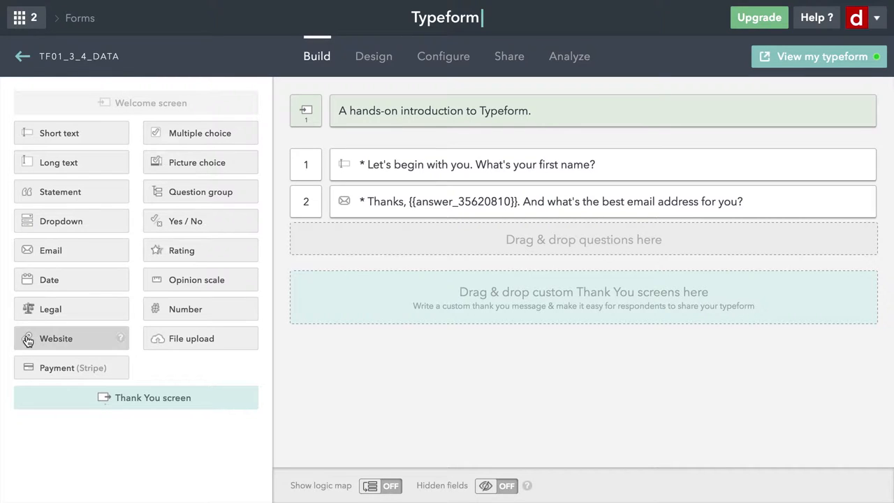
Add an optional Website question: 'Do you have a website or a link to a social media profile…' and save
drag(56, 338, 383, 223)
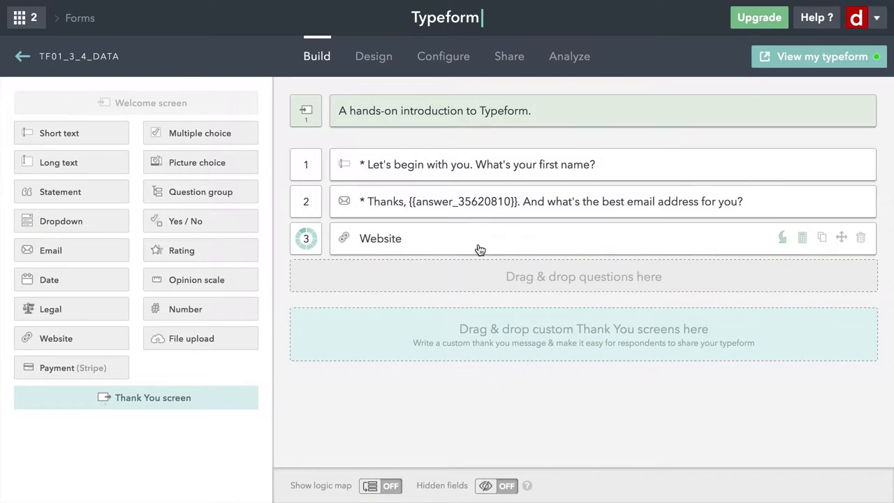
click(481, 249)
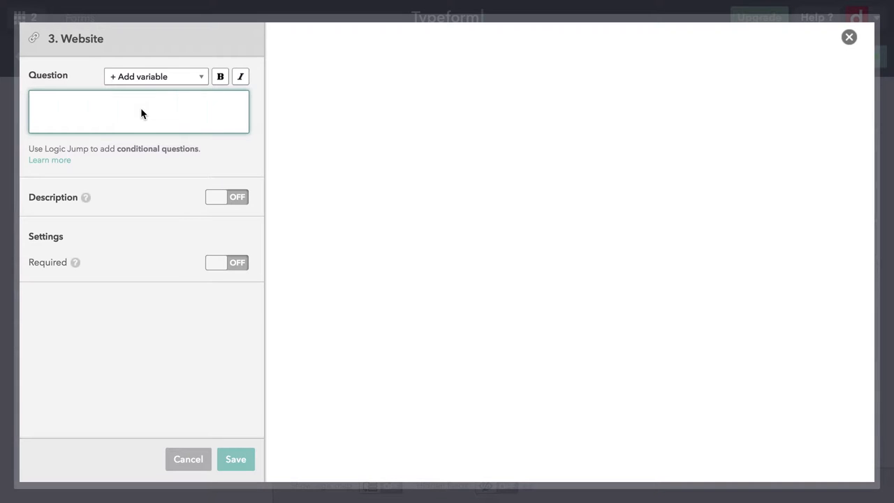
text(Do you have a website or a link to a social media profile that you would like to share?)
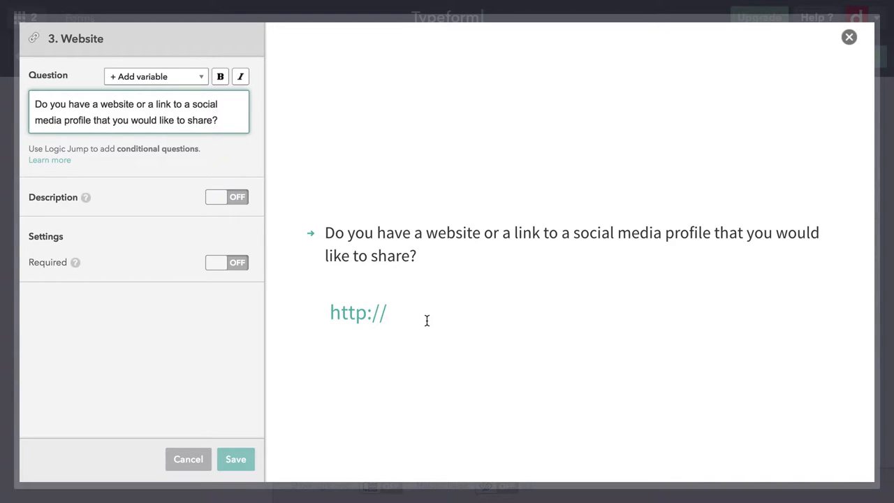
mouse_move(207, 392)
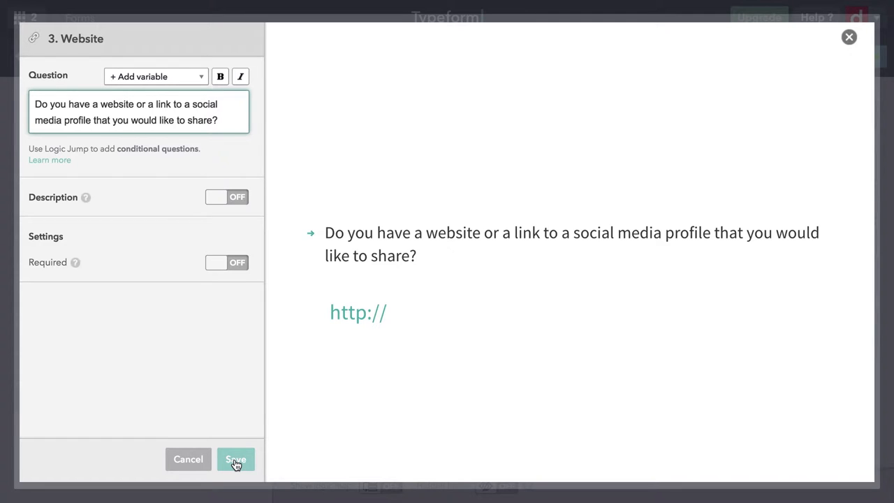
click(236, 458)
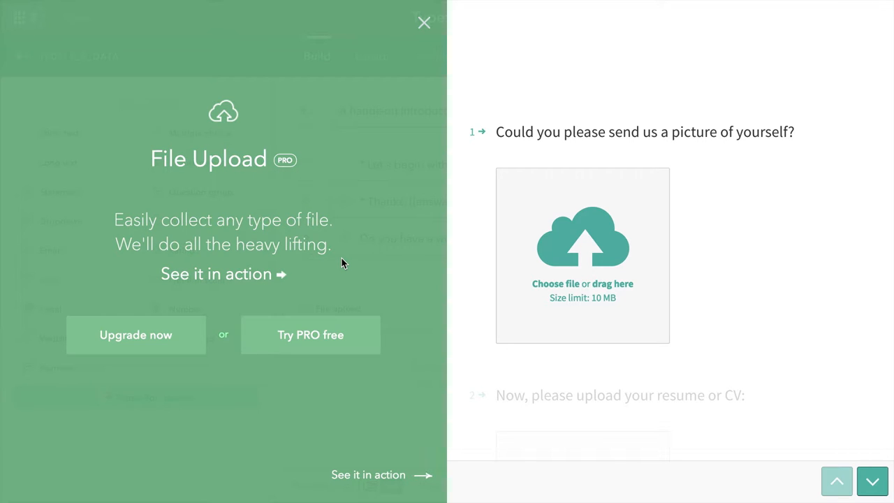
mouse_move(294, 170)
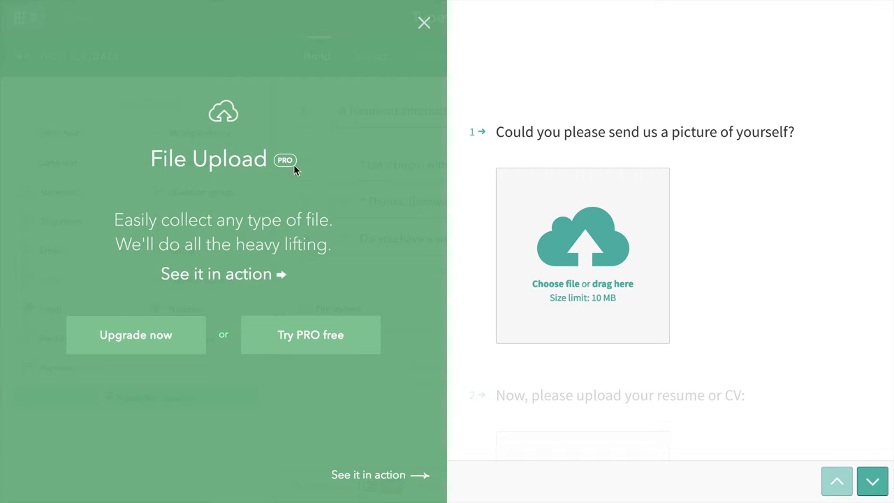
mouse_move(417, 307)
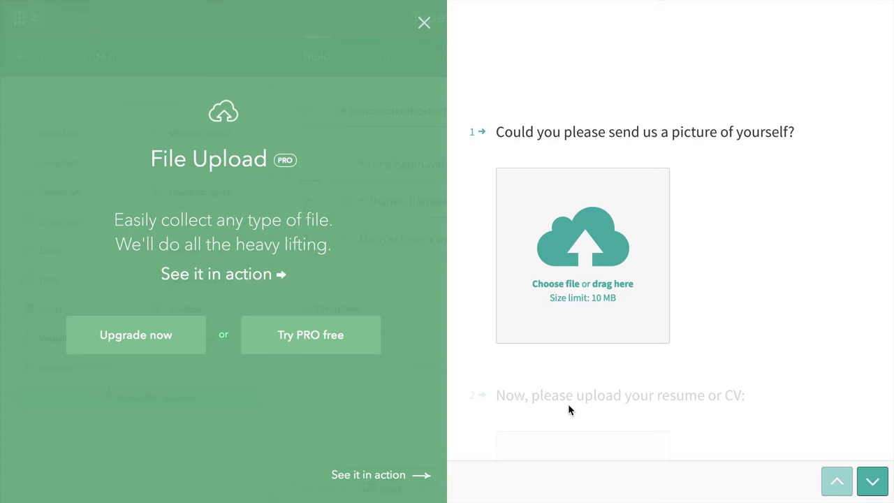
mouse_move(449, 113)
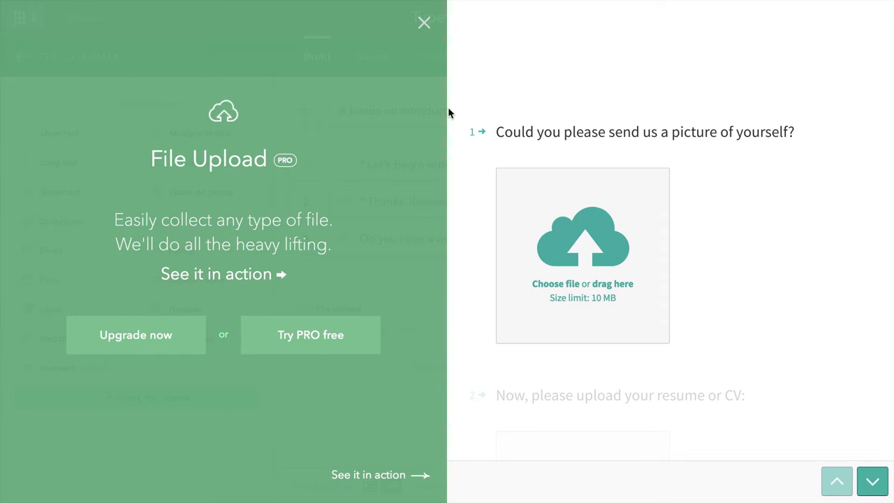
Close the File Upload PRO preview panel
click(422, 23)
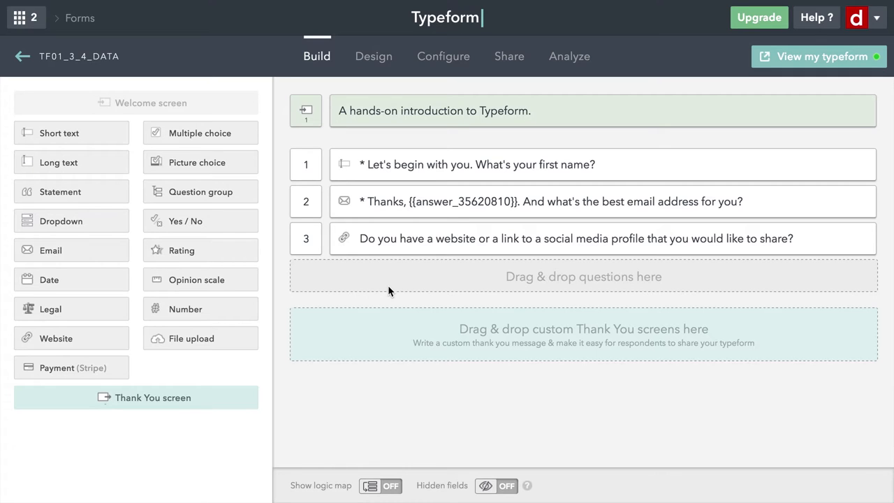
mouse_move(834, 72)
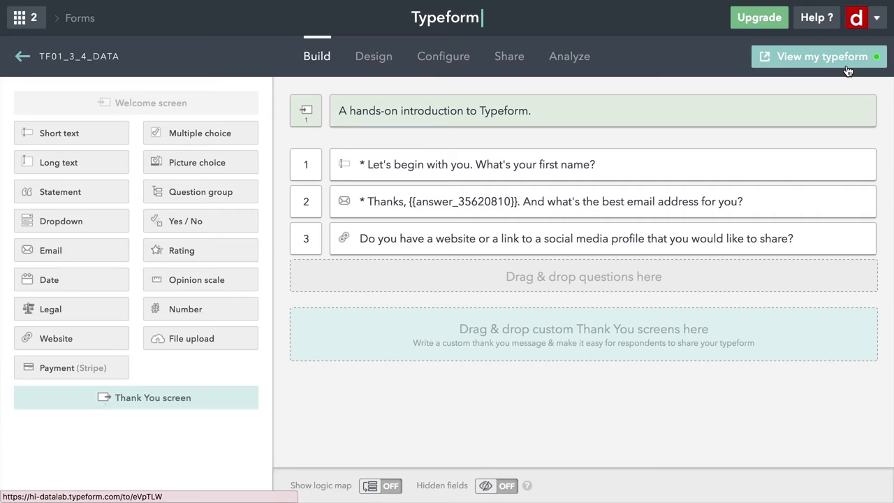
Open the live form with View my typeform
click(821, 56)
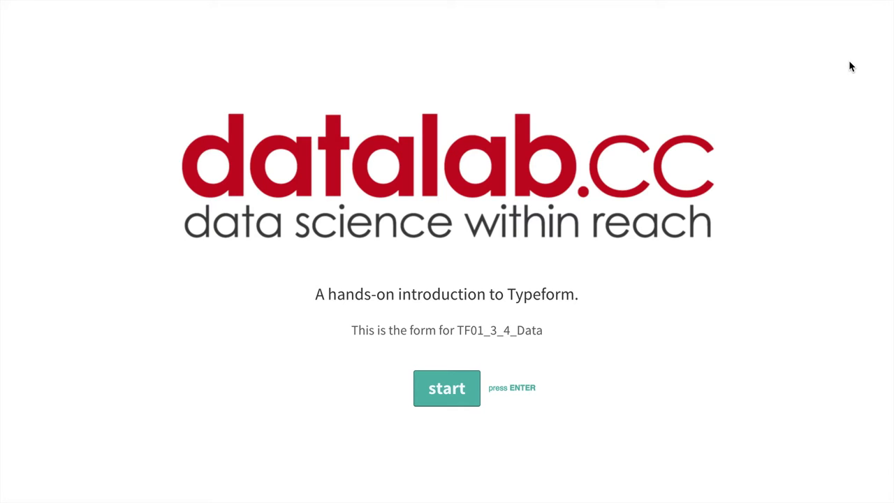
click(446, 388)
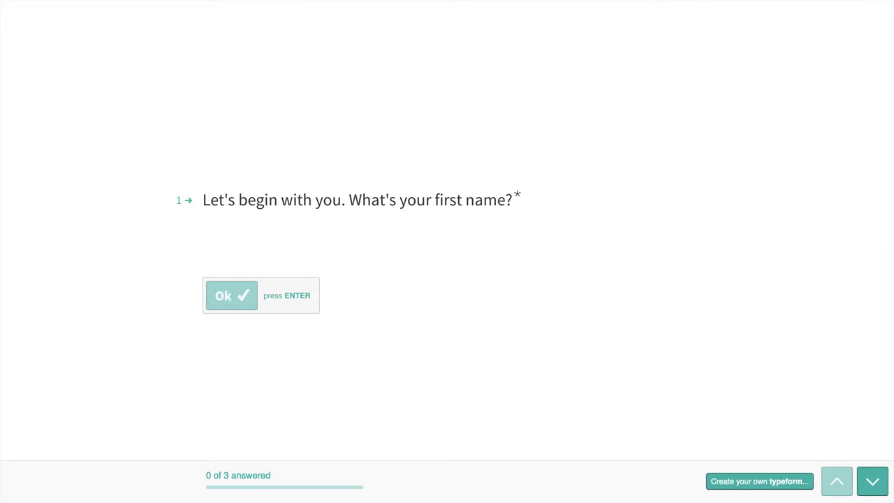
text(Bart)
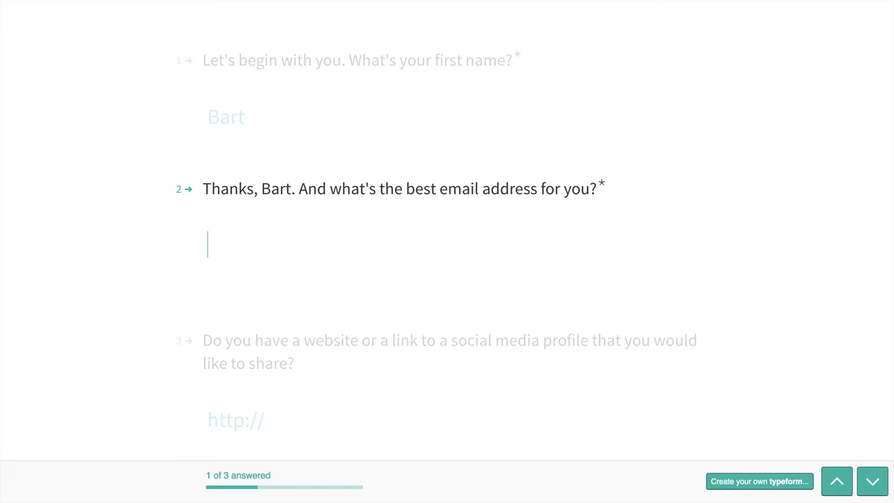
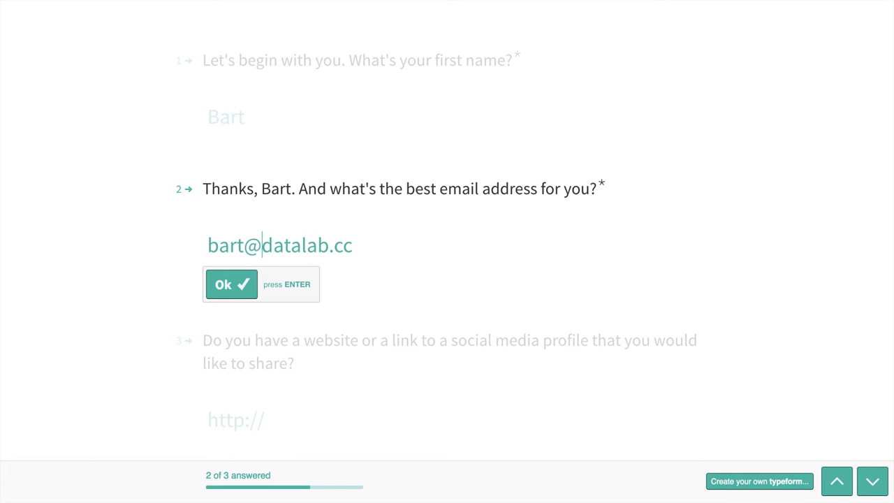
mouse_move(225, 290)
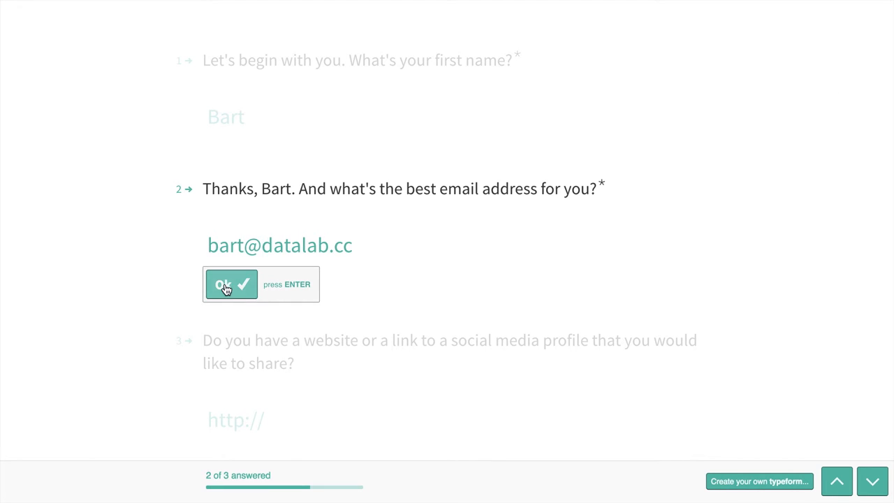
click(230, 284)
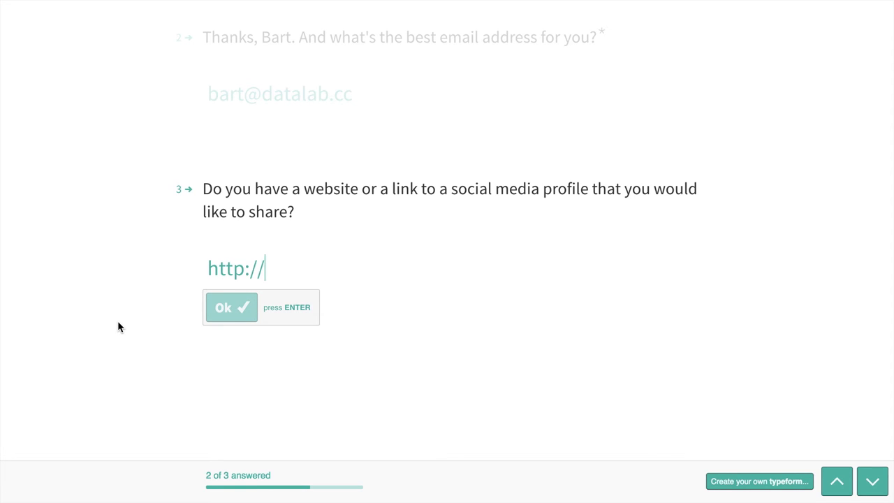
text(dta)
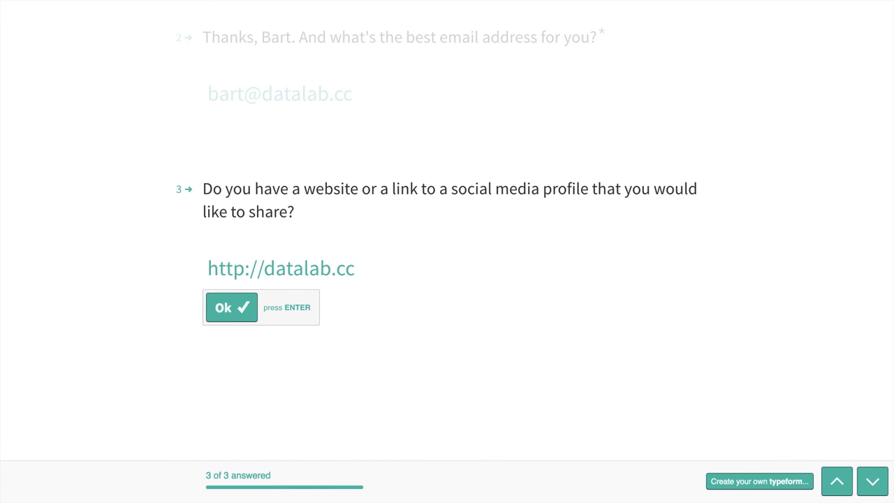
click(230, 307)
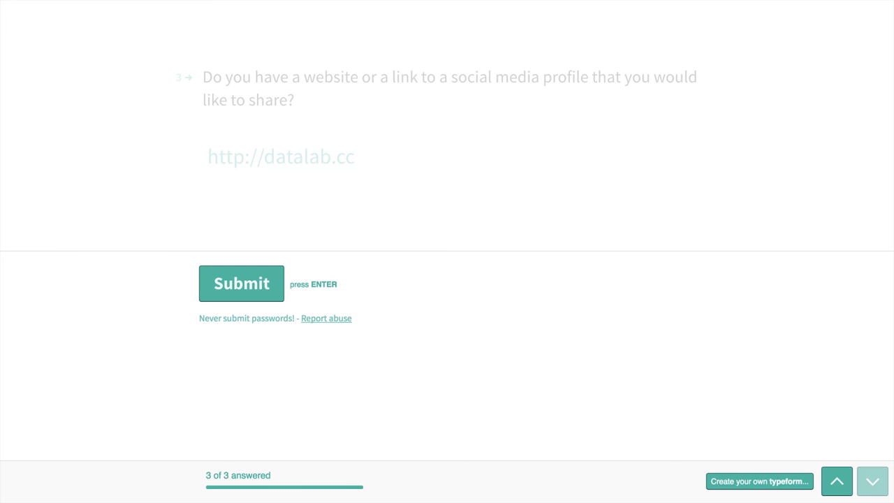